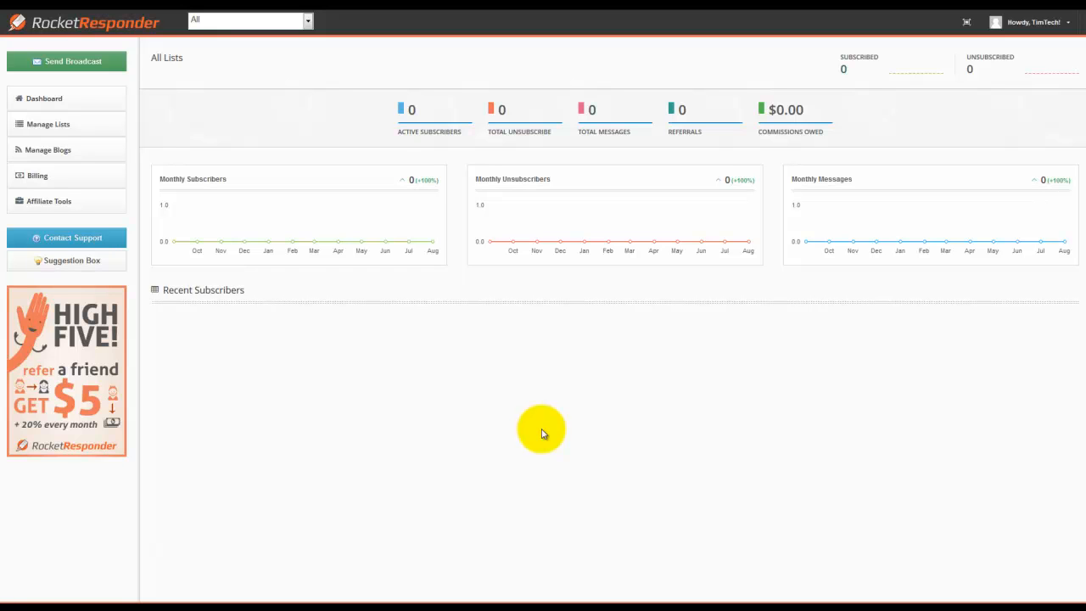
pyautogui.moveTo(98, 149)
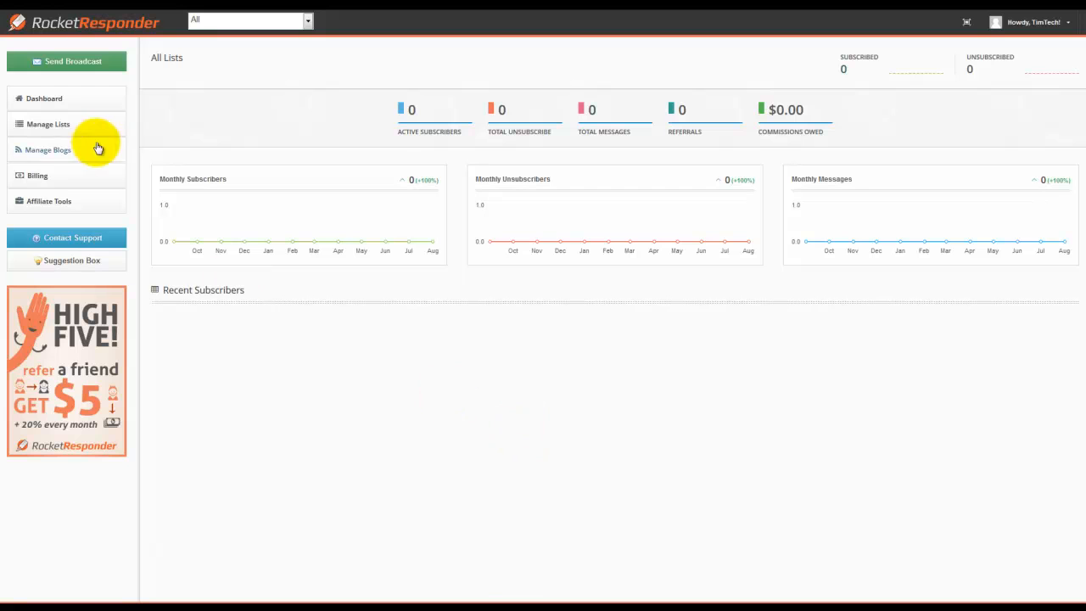
# Start a new email list from Manage Lists in the sidebar
pyautogui.click(48, 124)
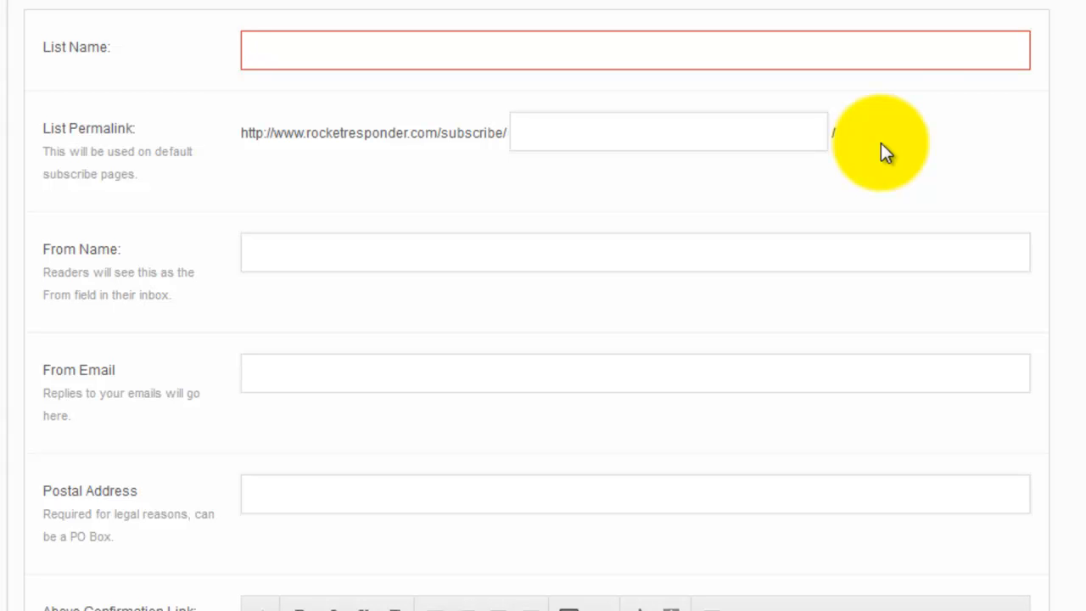
# Enter list name 'My first list' and permalink 'myfirstlist489342'
pyautogui.write('My first list')
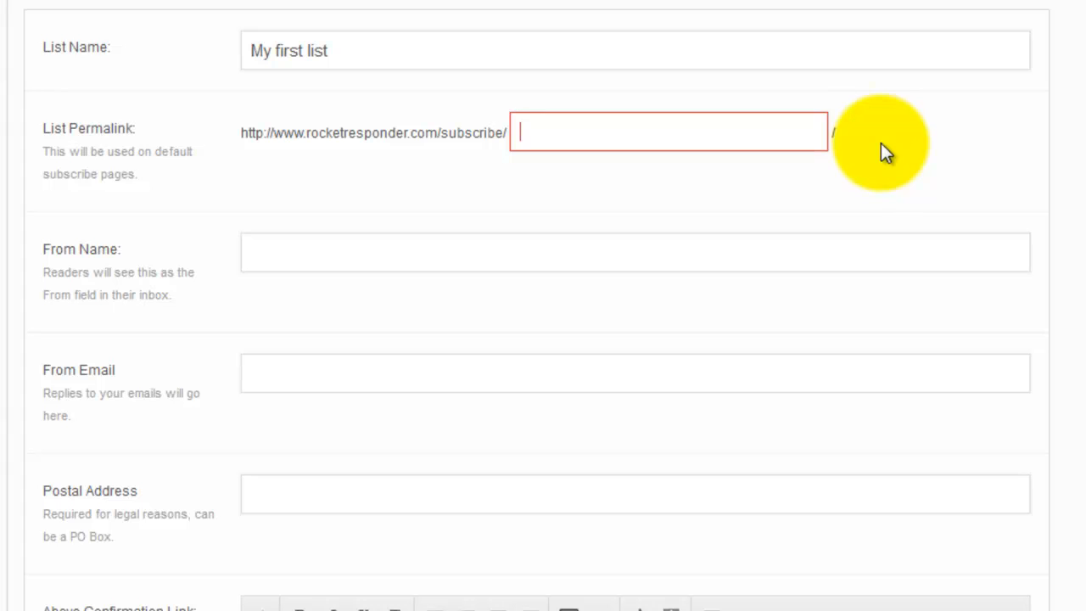
pyautogui.write('myfirstl')
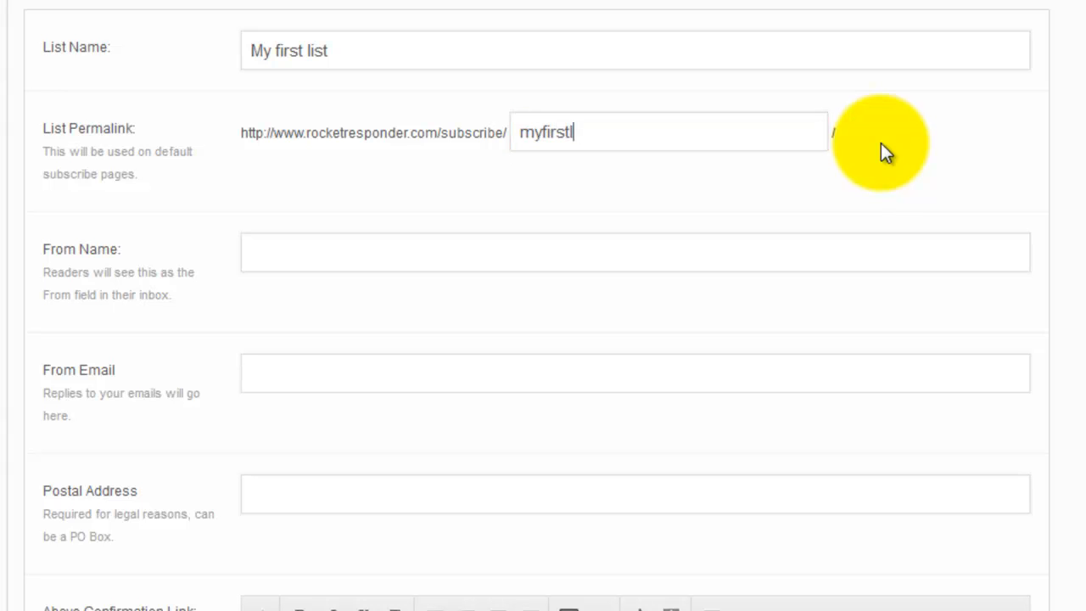
pyautogui.write('ist')
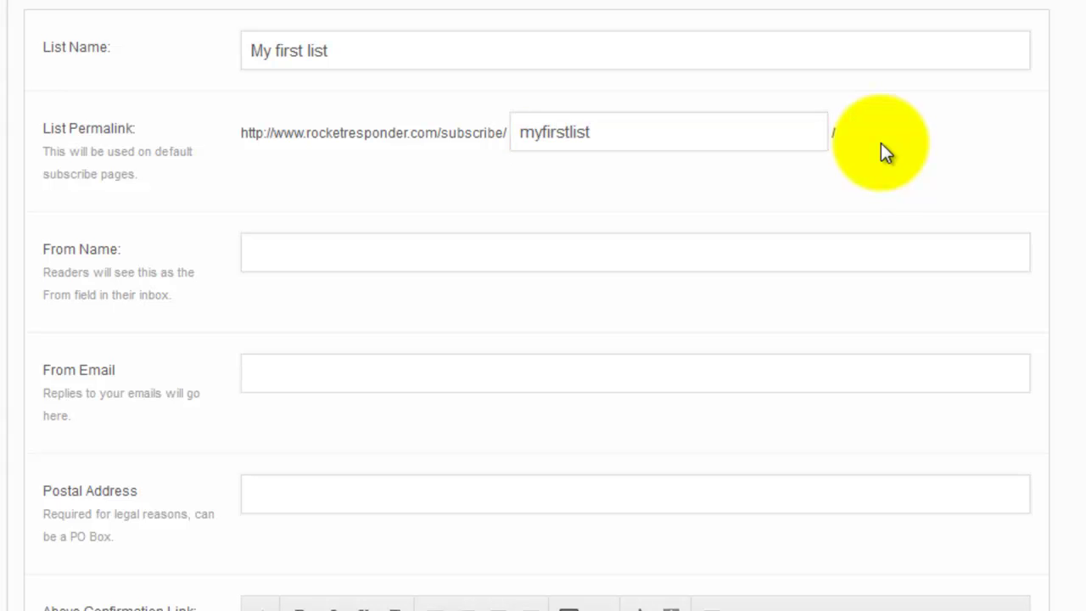
pyautogui.write('489342')
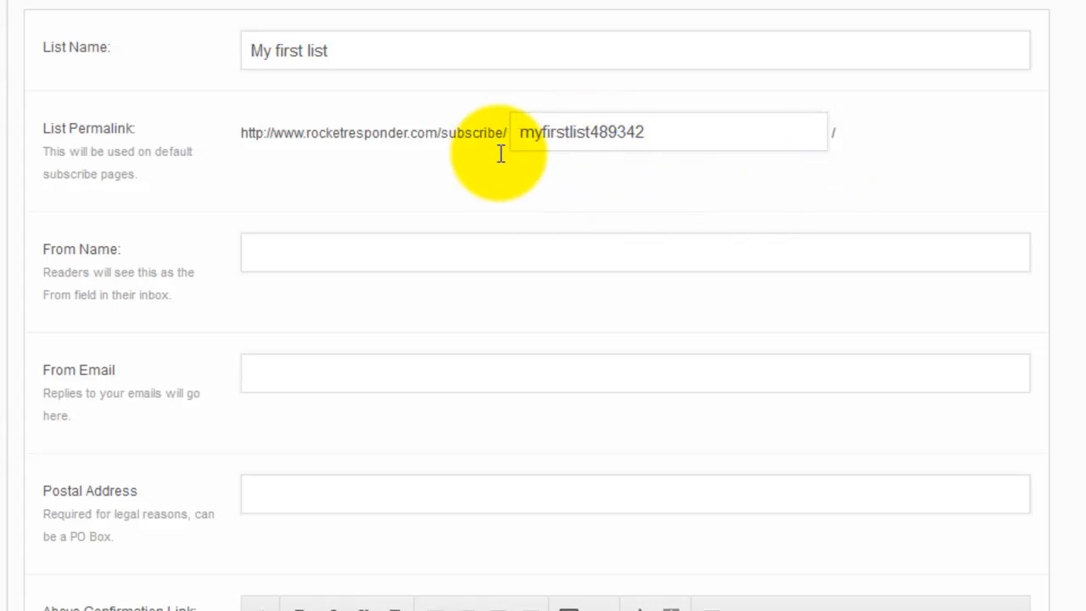
pyautogui.click(659, 268)
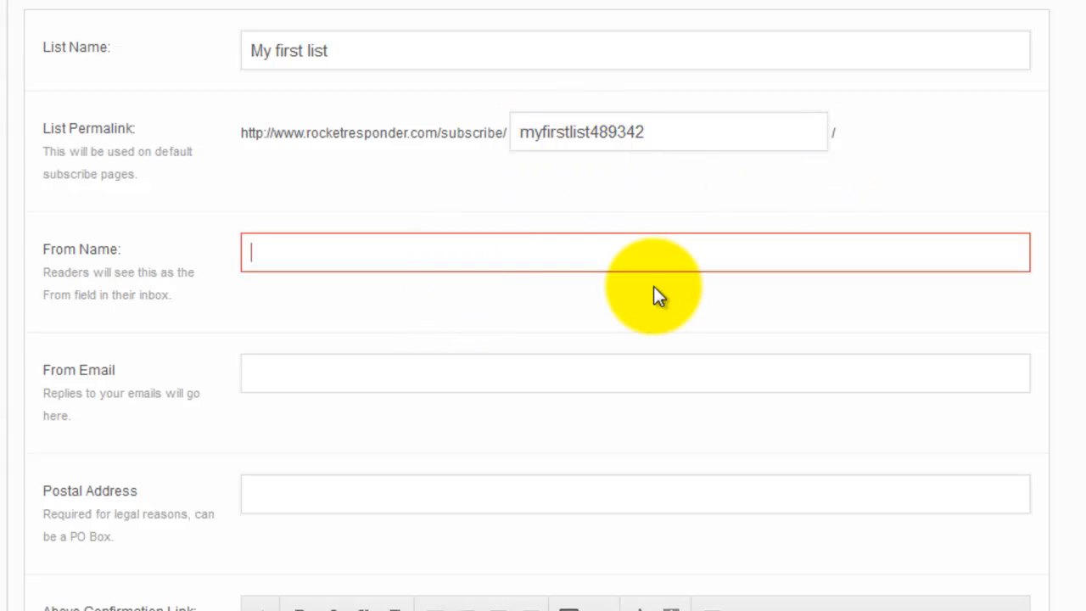
# Enter 'Tim' as From Name and the timlinden reply-to email address
pyautogui.write('Tim Linden')
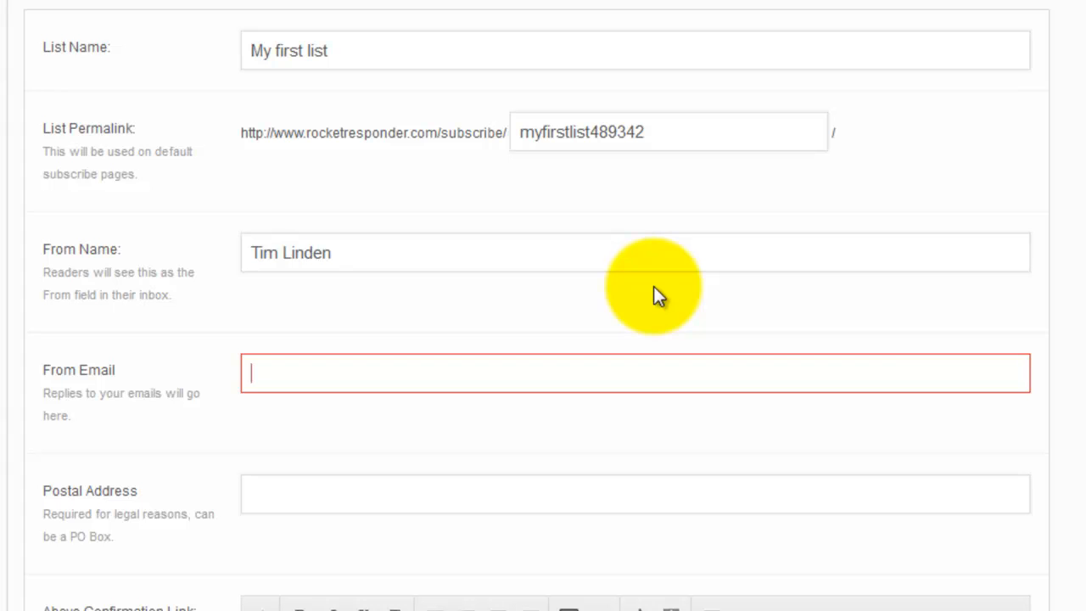
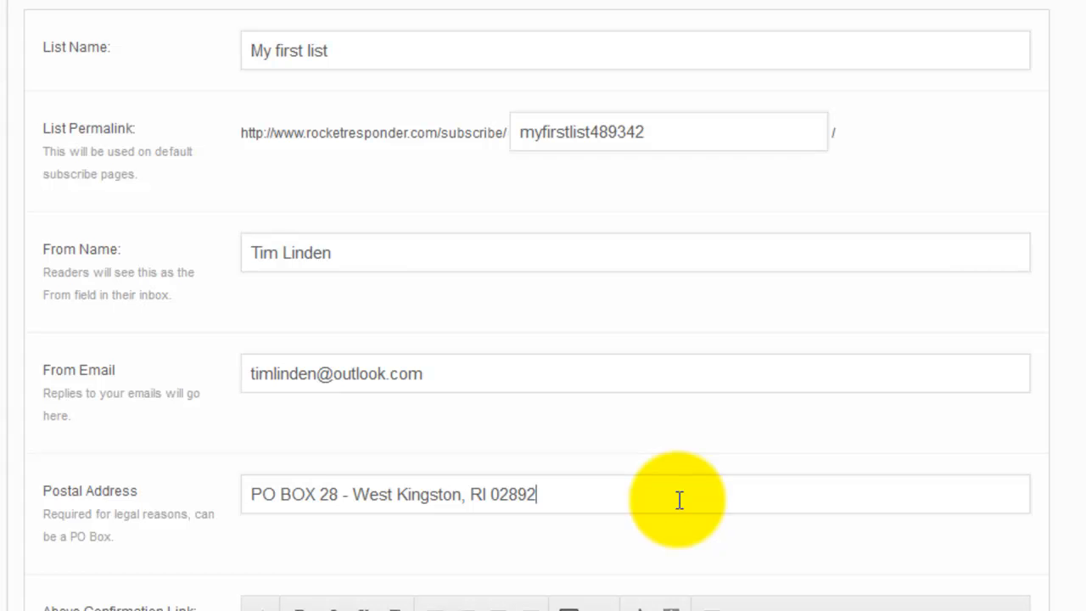
pyautogui.scroll(-3)
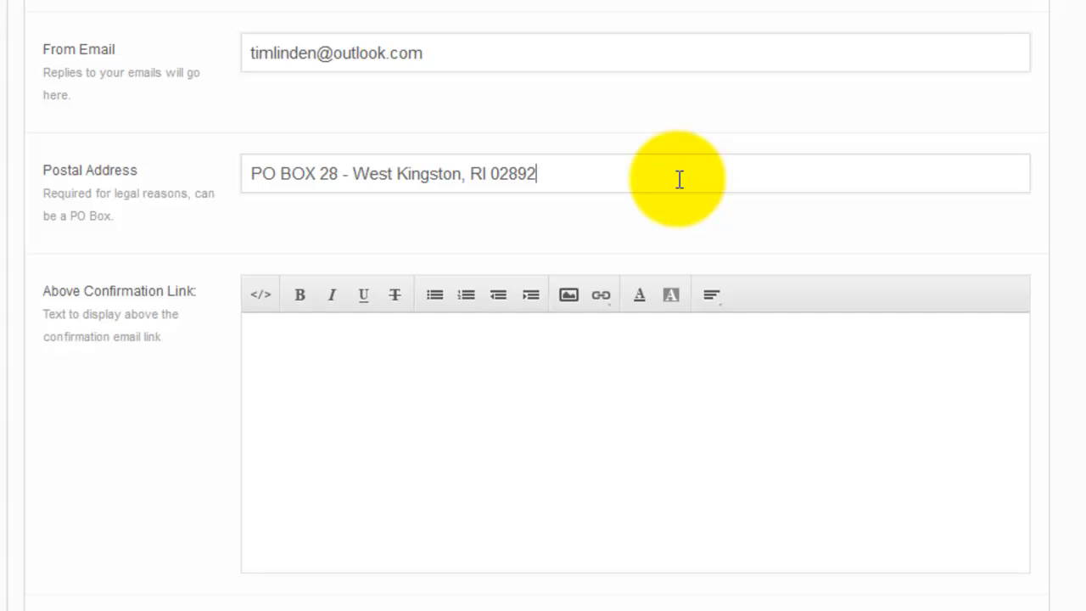
pyautogui.scroll(-3)
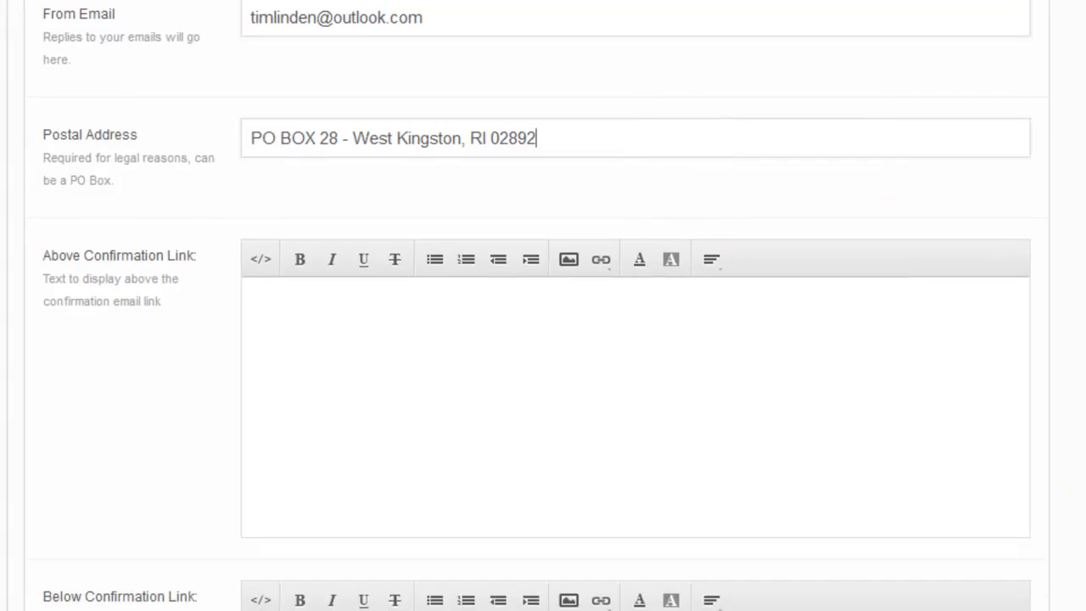
pyautogui.scroll(-3)
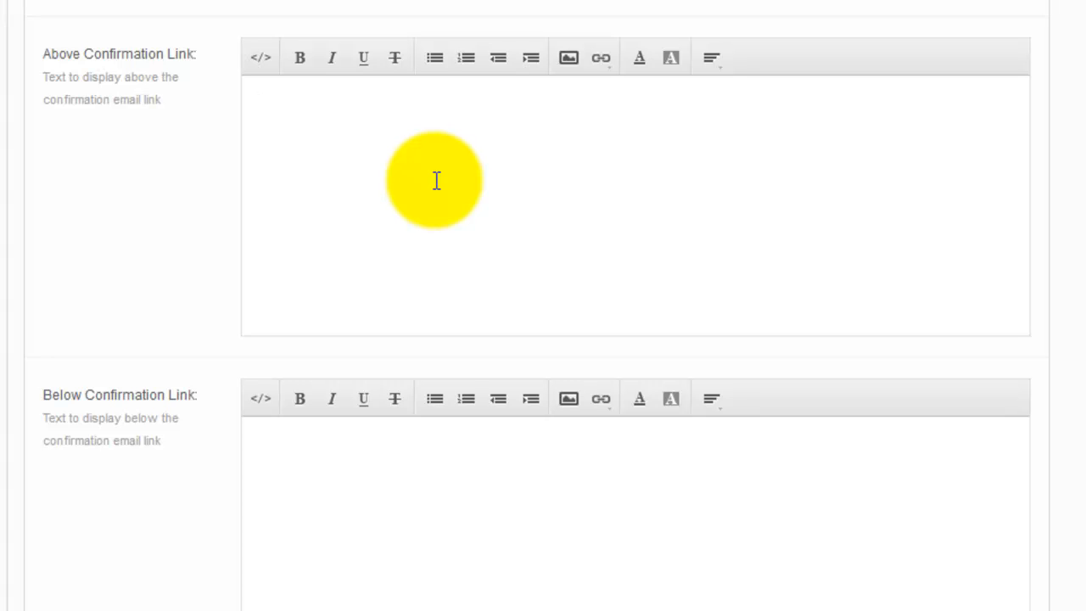
# Write 'Hey [name]' and ask them to click the link below to confirm joining
pyautogui.write('Hey [name')
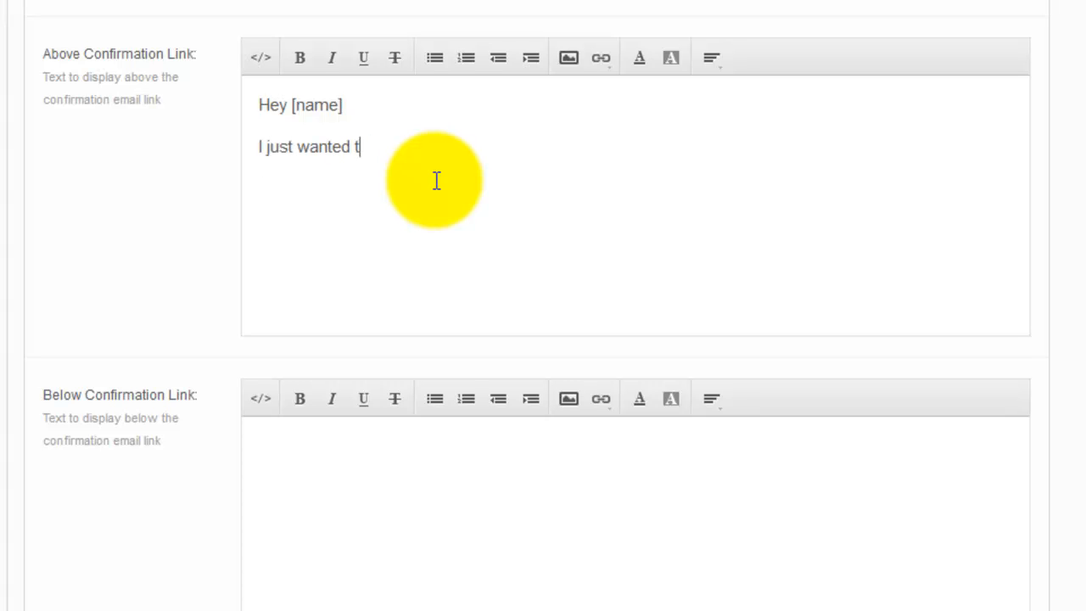
pyautogui.write('o check if you want')
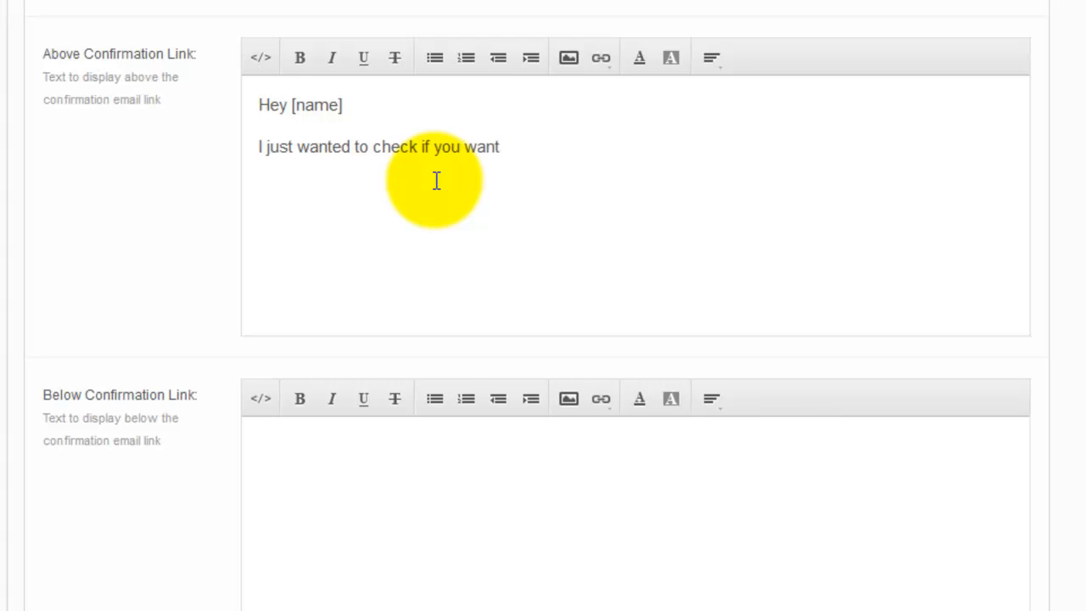
pyautogui.press('Backspace')
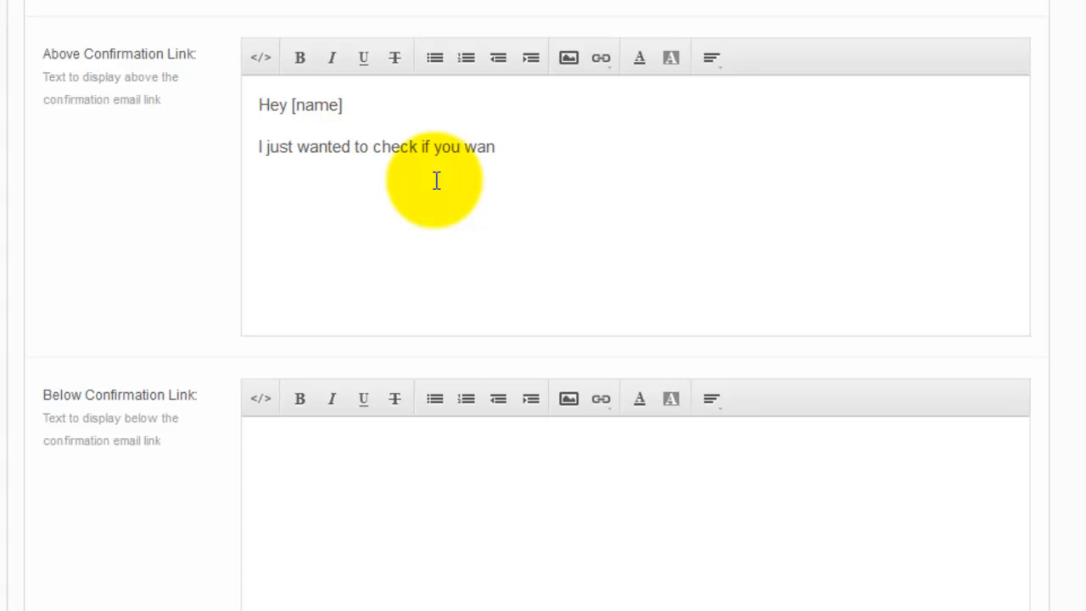
pyautogui.press('Backspace')
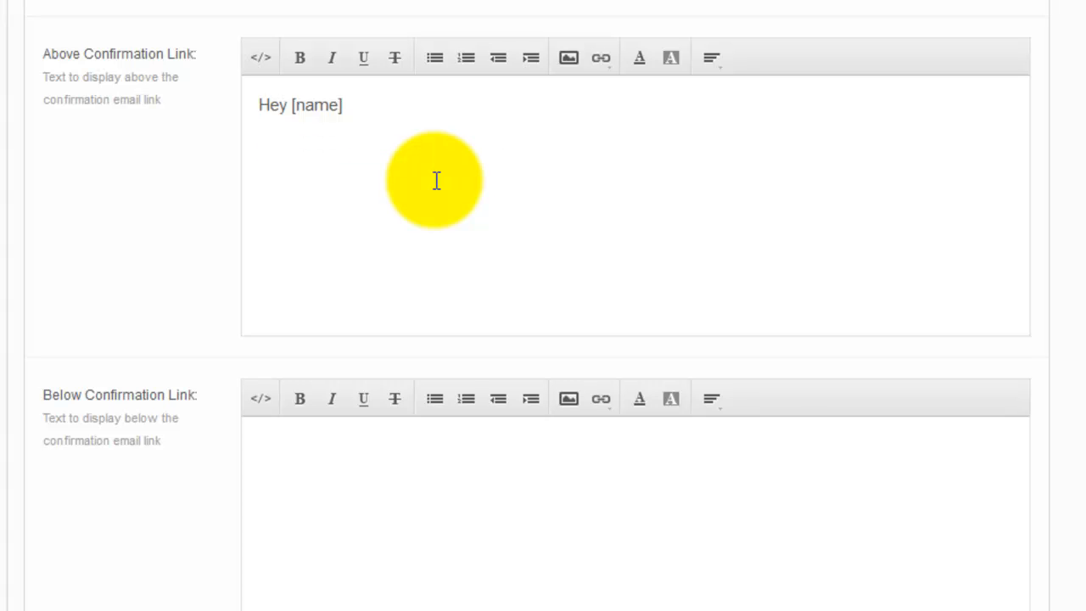
pyautogui.write('Please click')
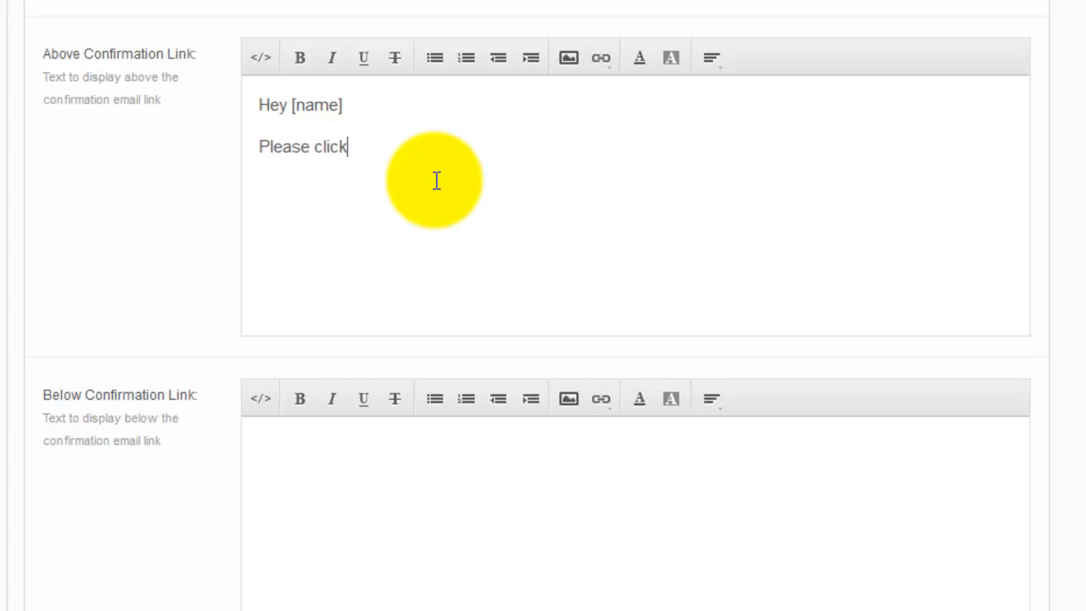
pyautogui.write('the link below to confirm you wanted to join m')
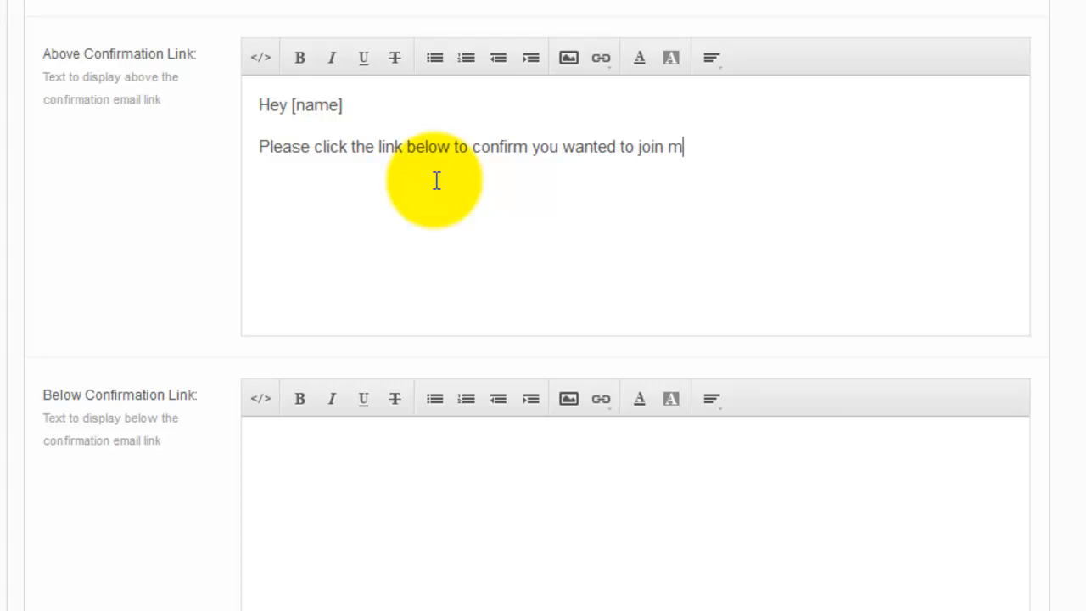
pyautogui.write('y awesome test list.')
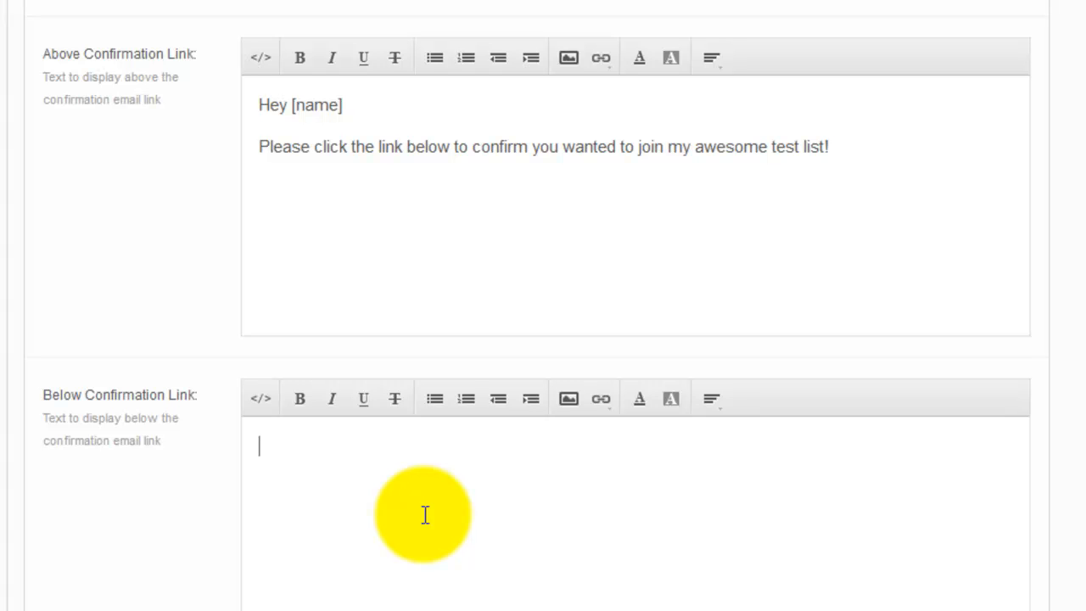
# Add a 'Thanks! Tim' sign-off below the confirmation link and save the list
pyautogui.scroll(-3)
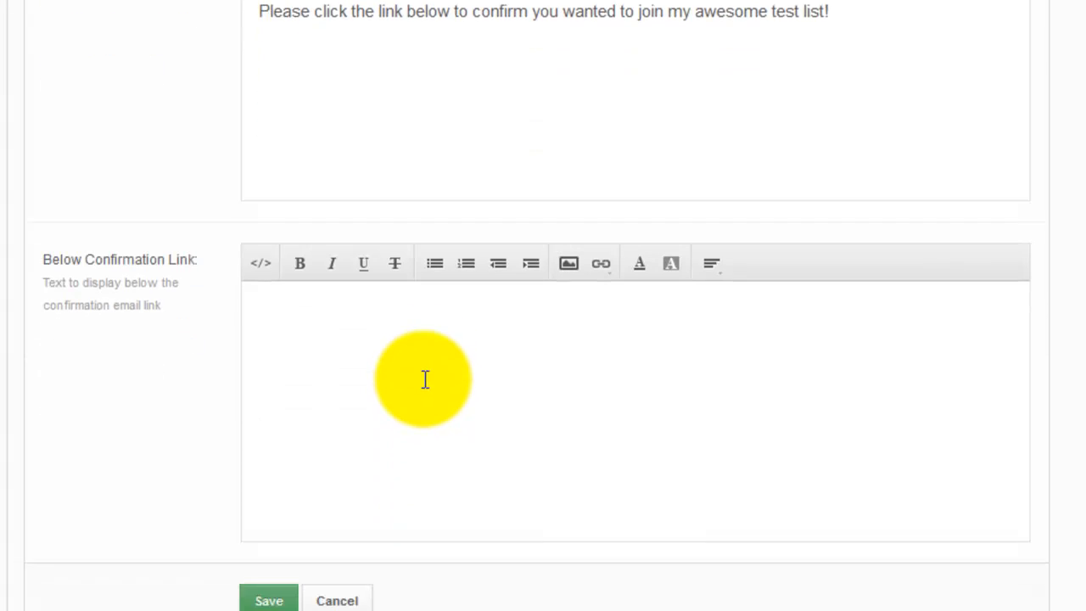
pyautogui.write('Thanks!')
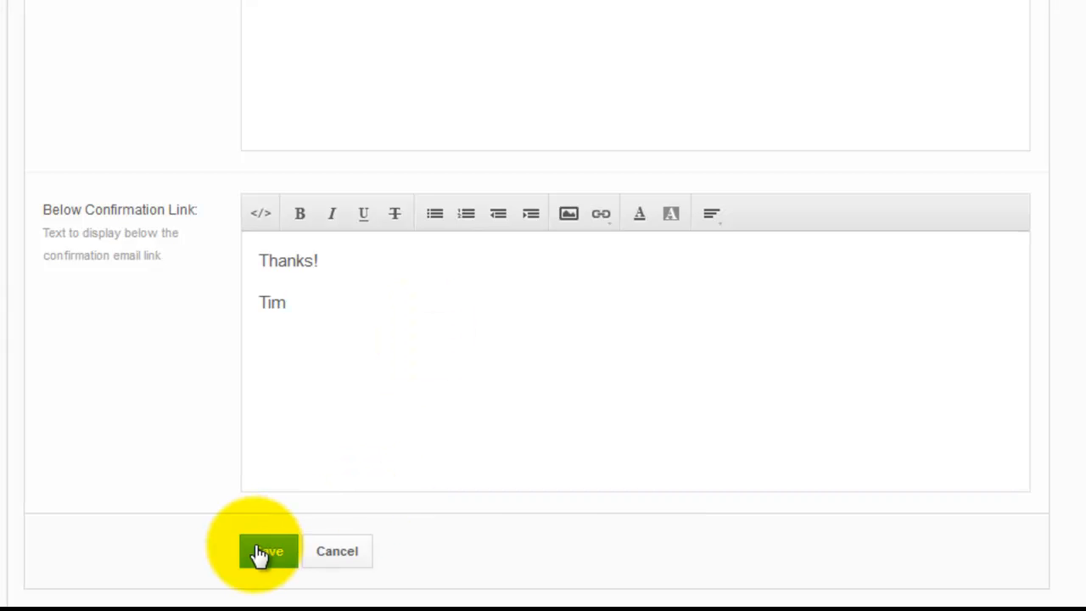
pyautogui.click(266, 551)
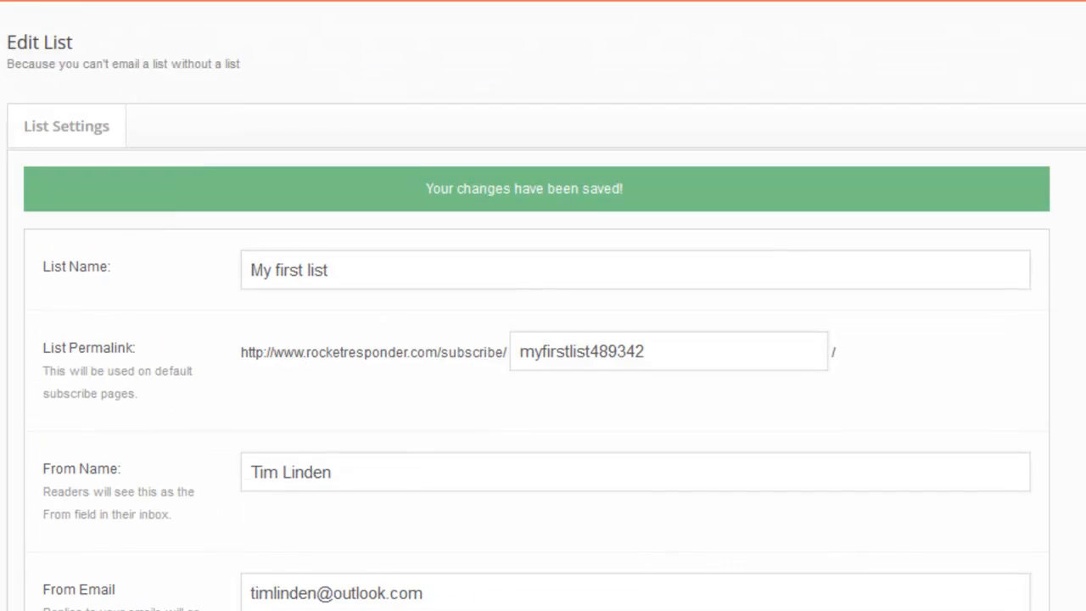